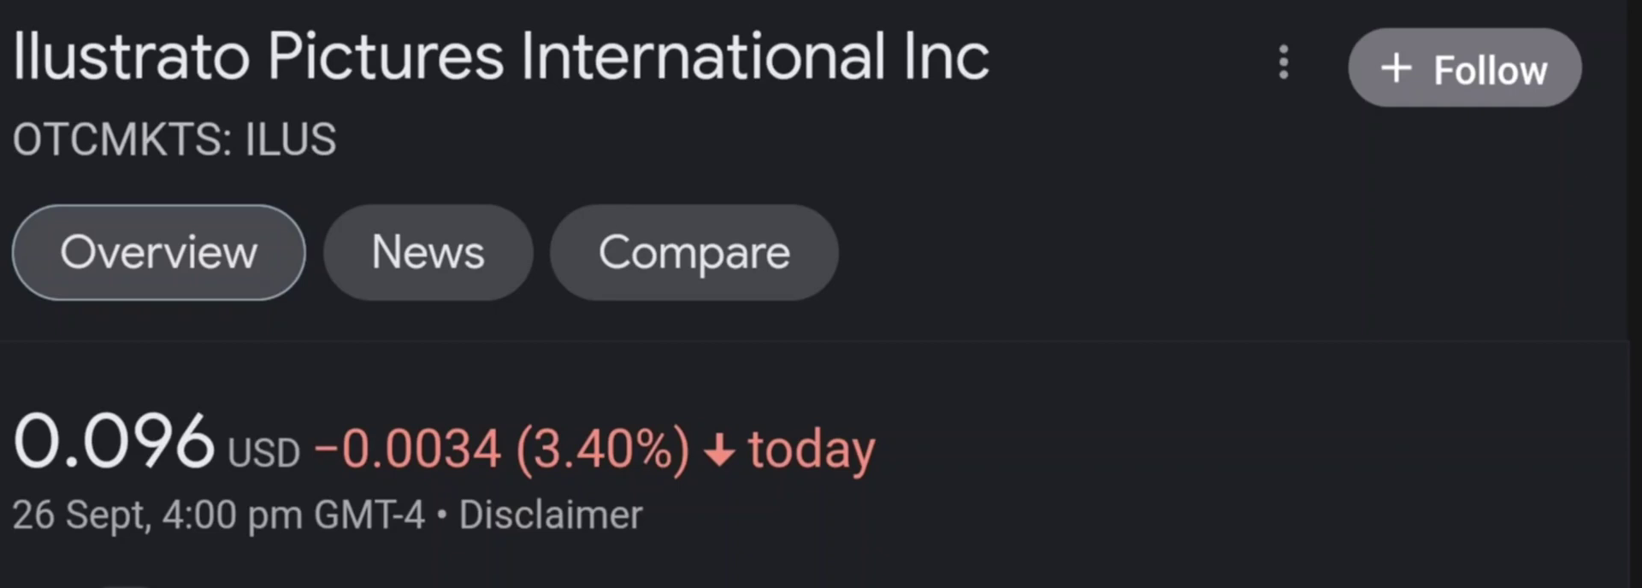
Scroll the ILUS quote page down to its one-day price chart near 0.096 USD
{"action": "scroll", "scroll_direction": "down", "scroll_amount": 3}
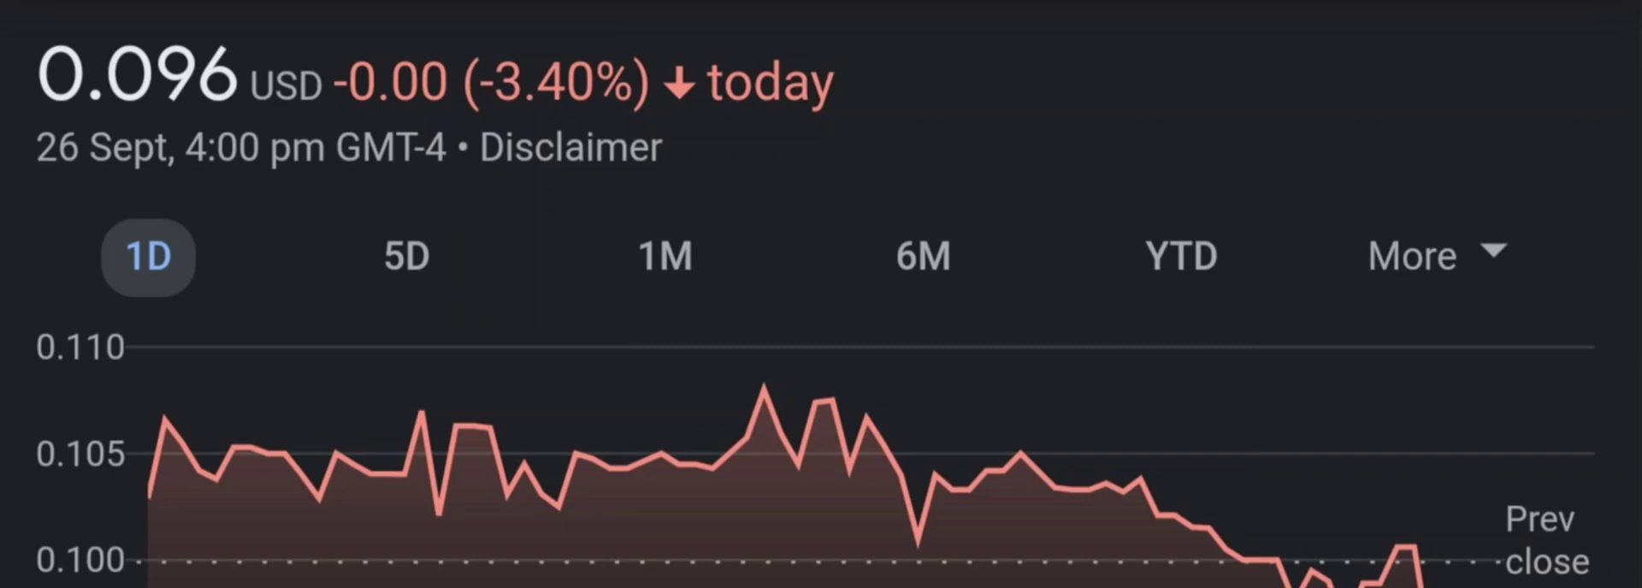
Switch the ILUS chart to the 6M range, showing a 35.67% decline
{"action": "left_click", "coordinate": [416, 258]}
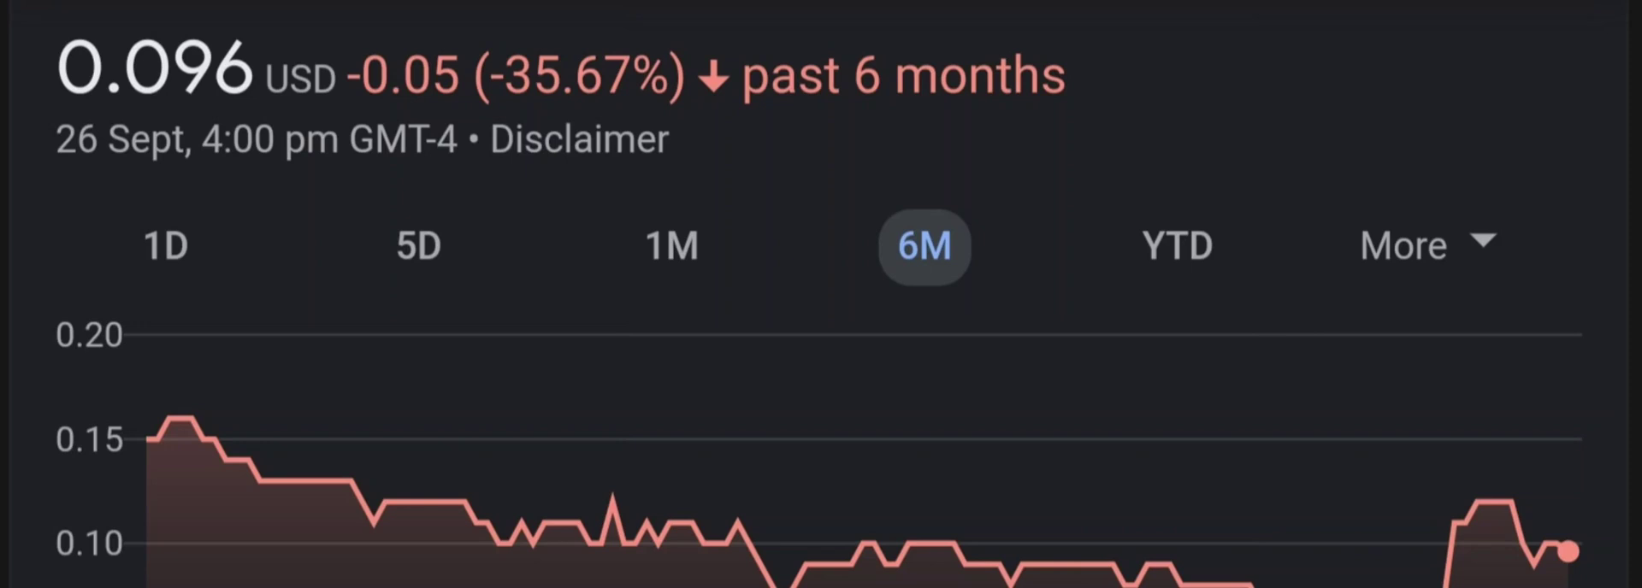
Open the ILUS MarketWatch quote page showing the $0.0999 previous close
{"action": "left_click", "coordinate": [1175, 246]}
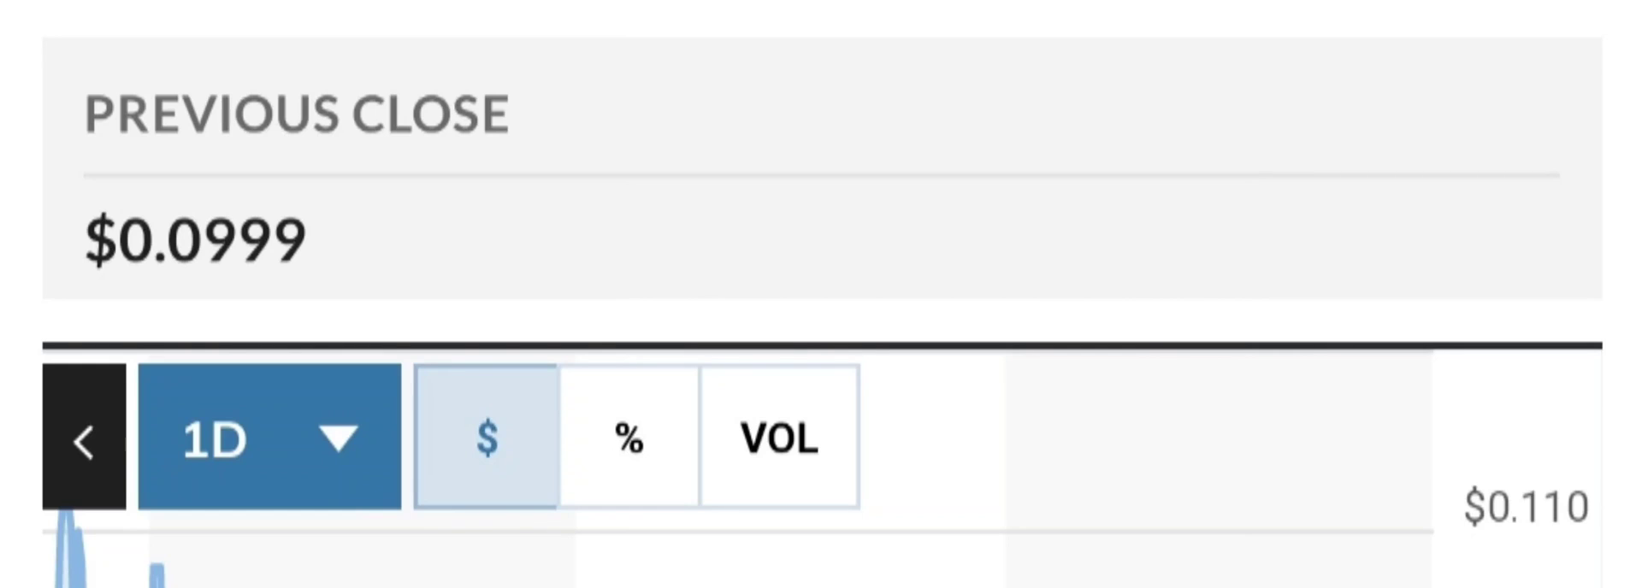
Set the MarketWatch ILUS chart range from 1D to 1M
{"action": "left_click", "coordinate": [265, 438]}
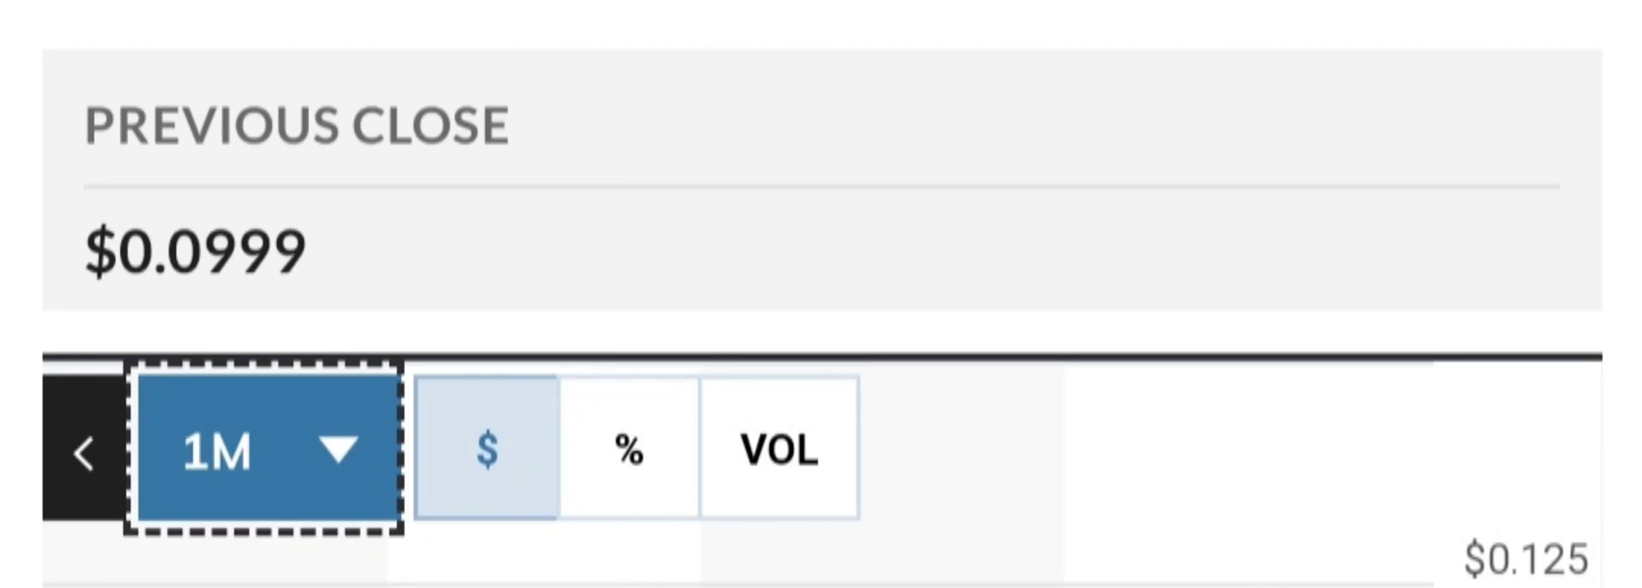
Reveal ILUS key data with P/E ratio 38.60 and EPS $0.0025
{"action": "left_click", "coordinate": [260, 457]}
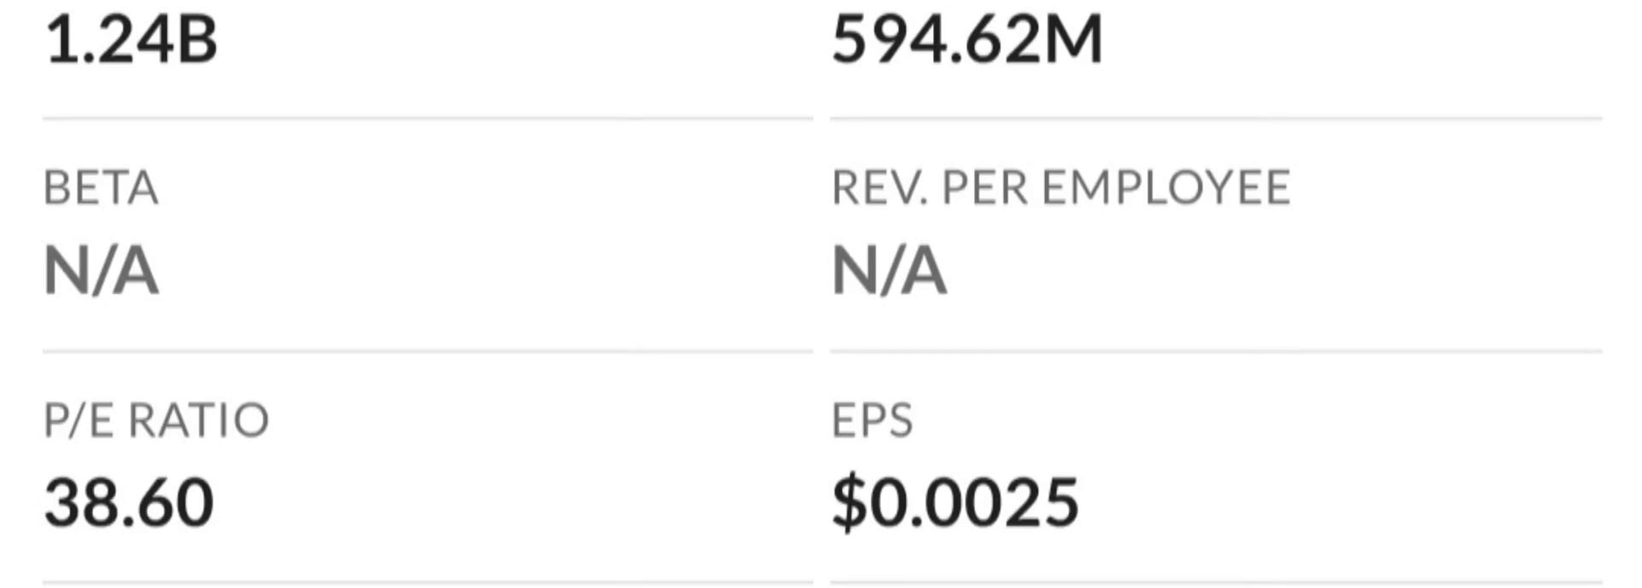
Return to the Google Finance ILUS quote at 0.096 USD, down 3.40%
{"action": "scroll", "scroll_direction": "down", "scroll_amount": 3}
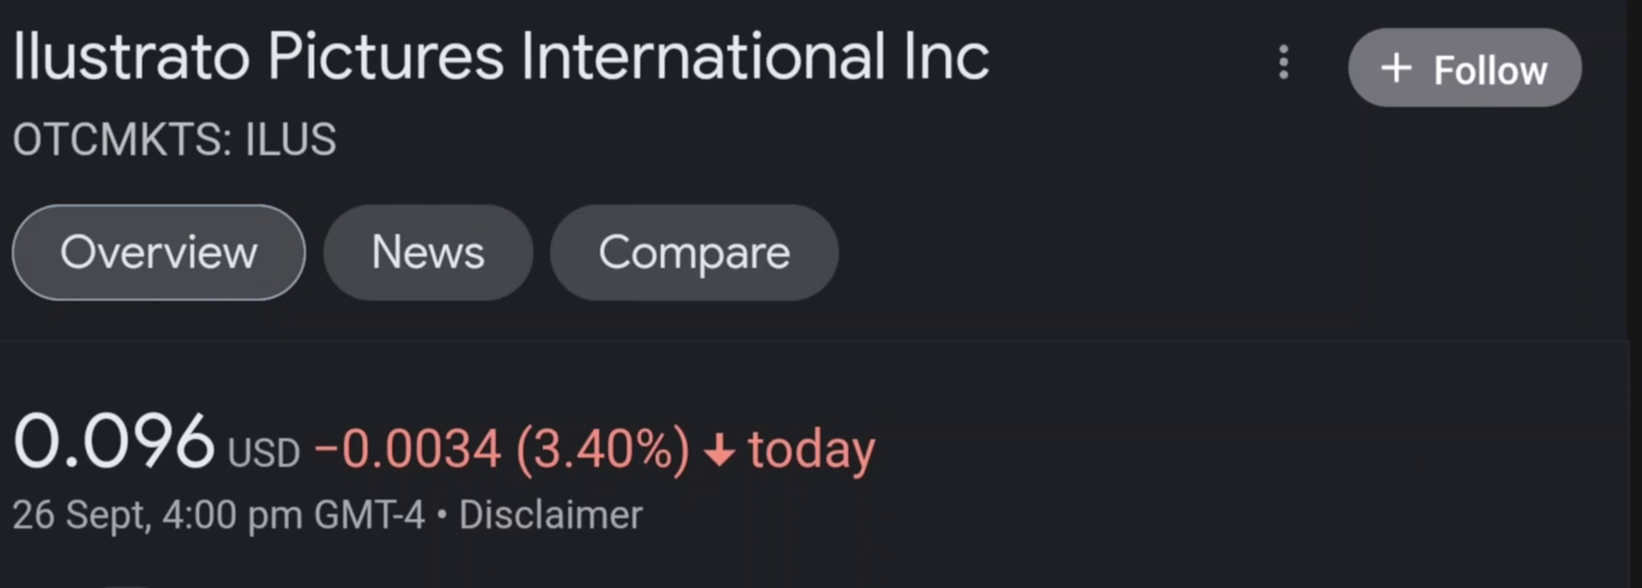
Scroll to the ILUS chart and select the 6M range, down 35.67%
{"action": "scroll", "scroll_direction": "down", "scroll_amount": 3}
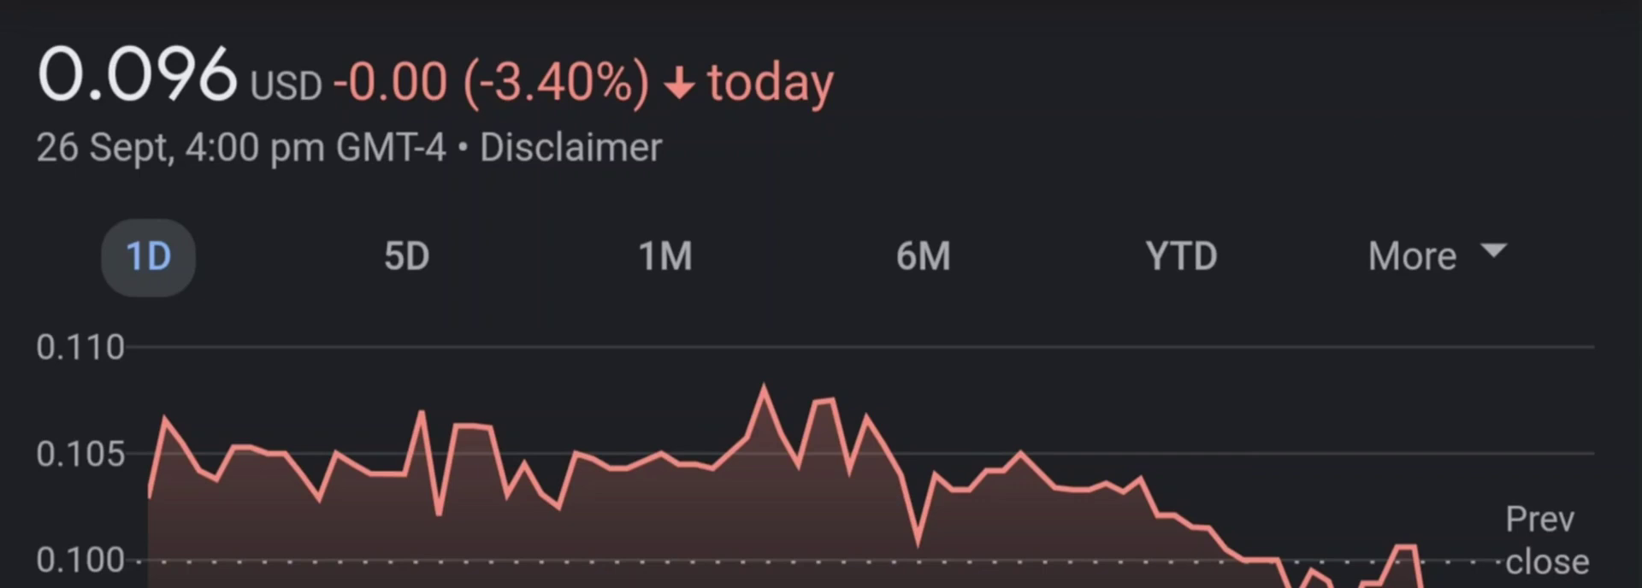
{"action": "left_click", "coordinate": [416, 257]}
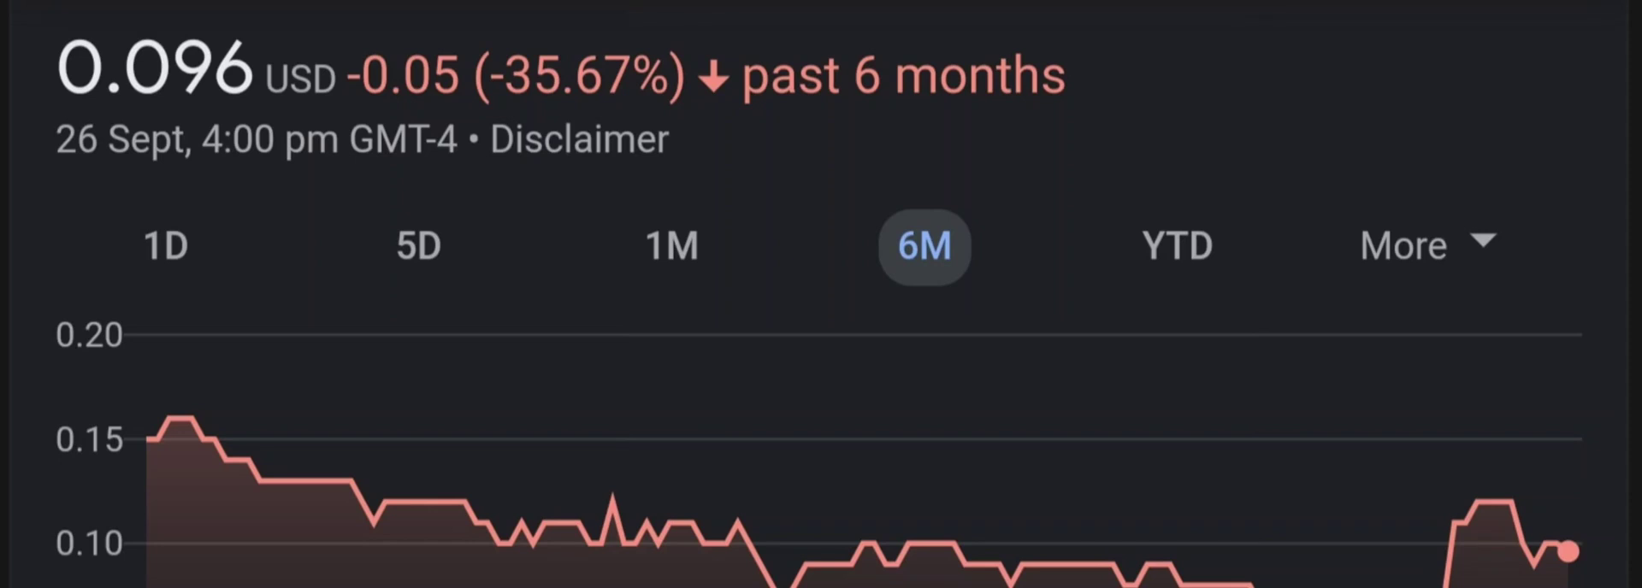
Open ILUS on MarketWatch again and set its chart to one month
{"action": "left_click", "coordinate": [1176, 247]}
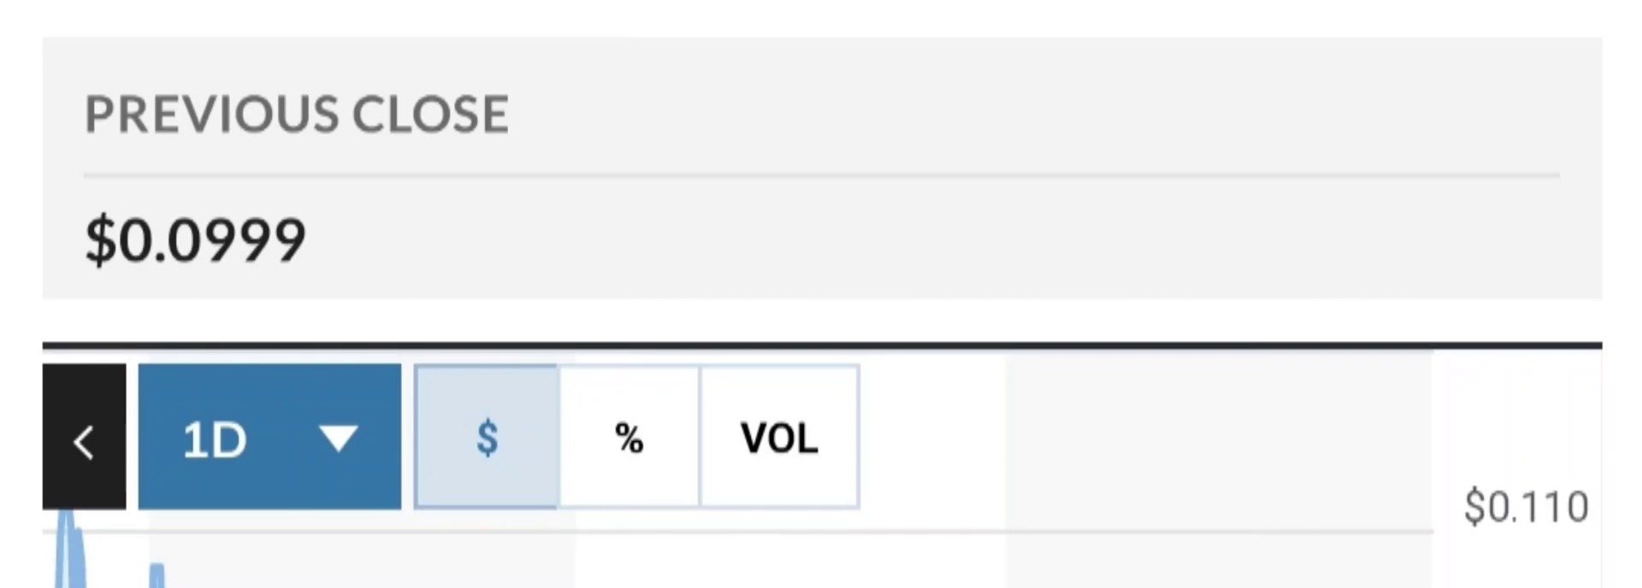
{"action": "left_click", "coordinate": [265, 438]}
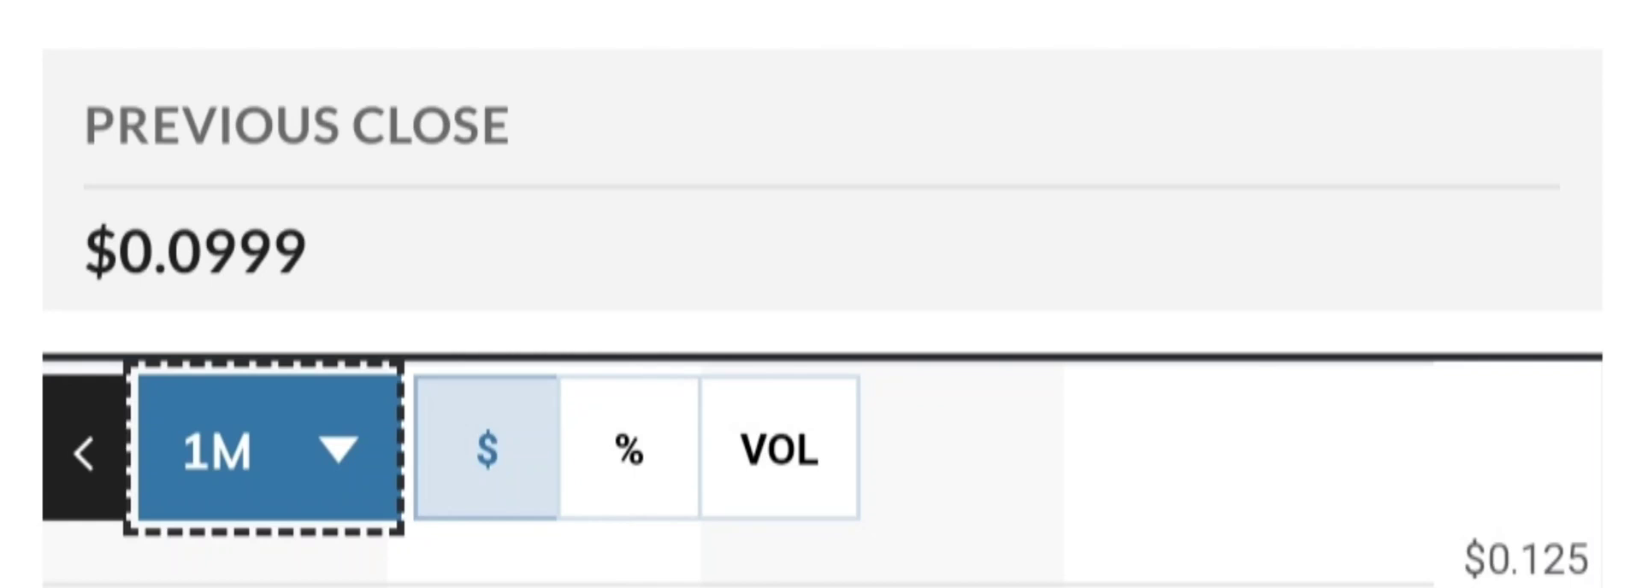
Select 3M in the MarketWatch ILUS chart range dropdown
{"action": "left_click", "coordinate": [261, 454]}
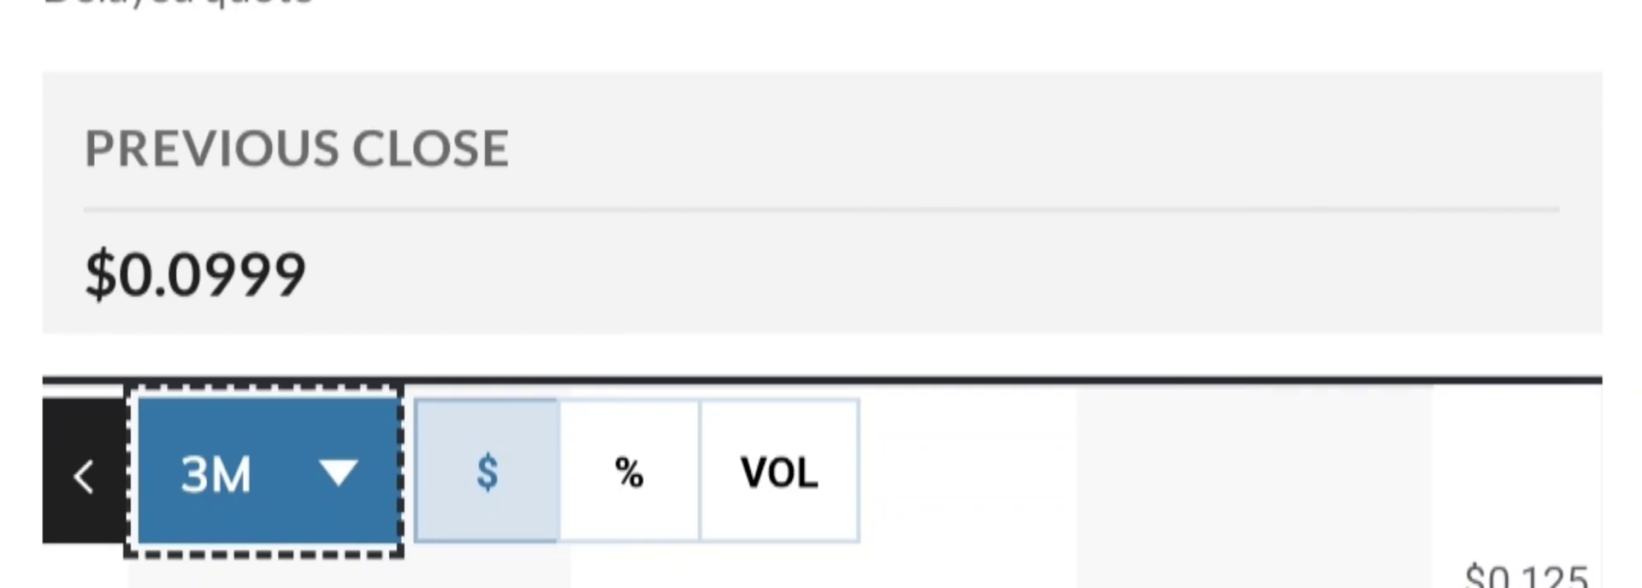
Show ILUS volume 9.1M, day range 0.0956–0.1120 and 52-week range 0.0600–0.5099
{"action": "left_click", "coordinate": [262, 471]}
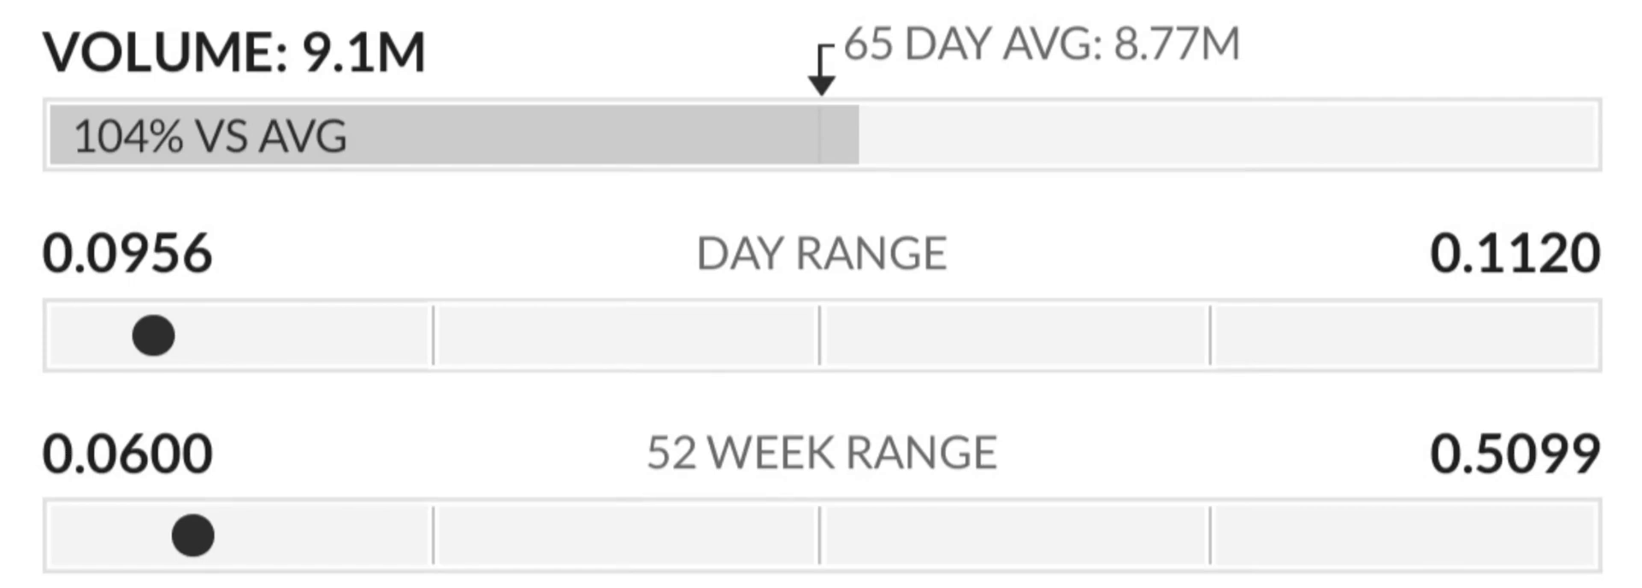
Scroll past ILUS Key Data to the Performance table (1 month +42.96%, YTD -67.73%)
{"action": "scroll", "scroll_direction": "down", "scroll_amount": 3}
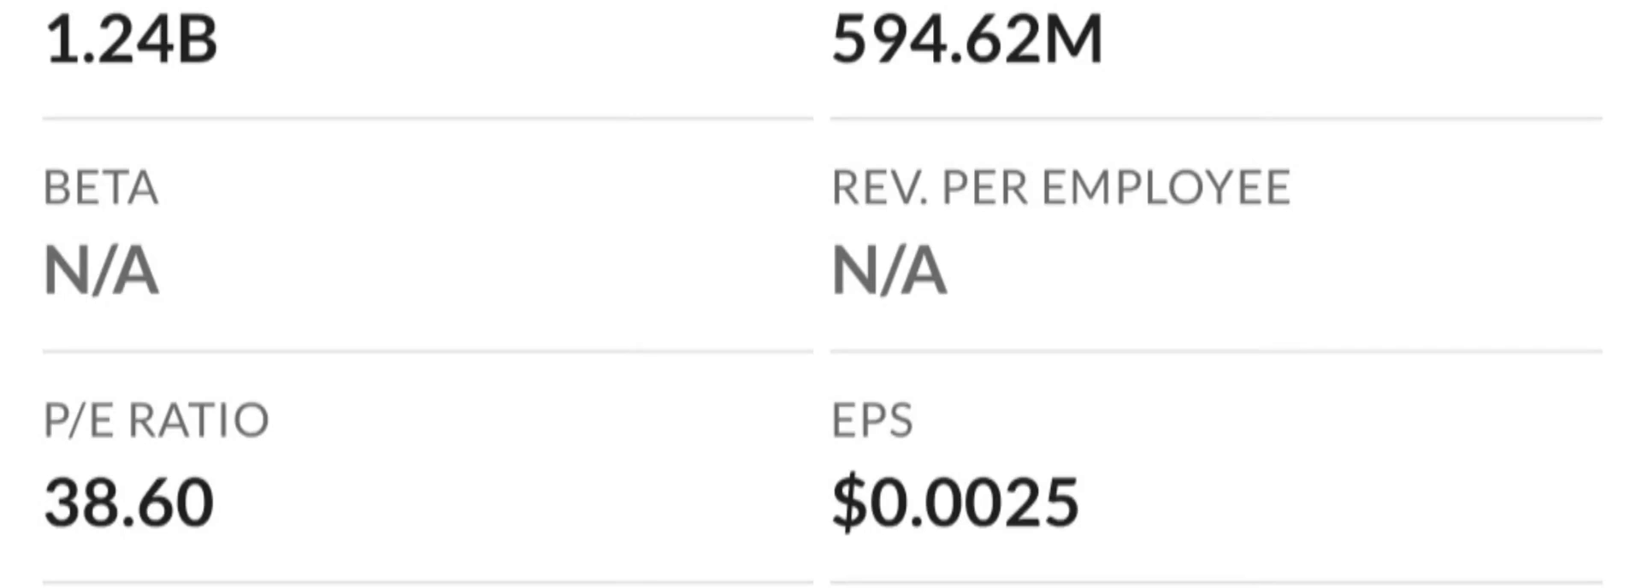
{"action": "scroll", "scroll_direction": "down", "scroll_amount": 3}
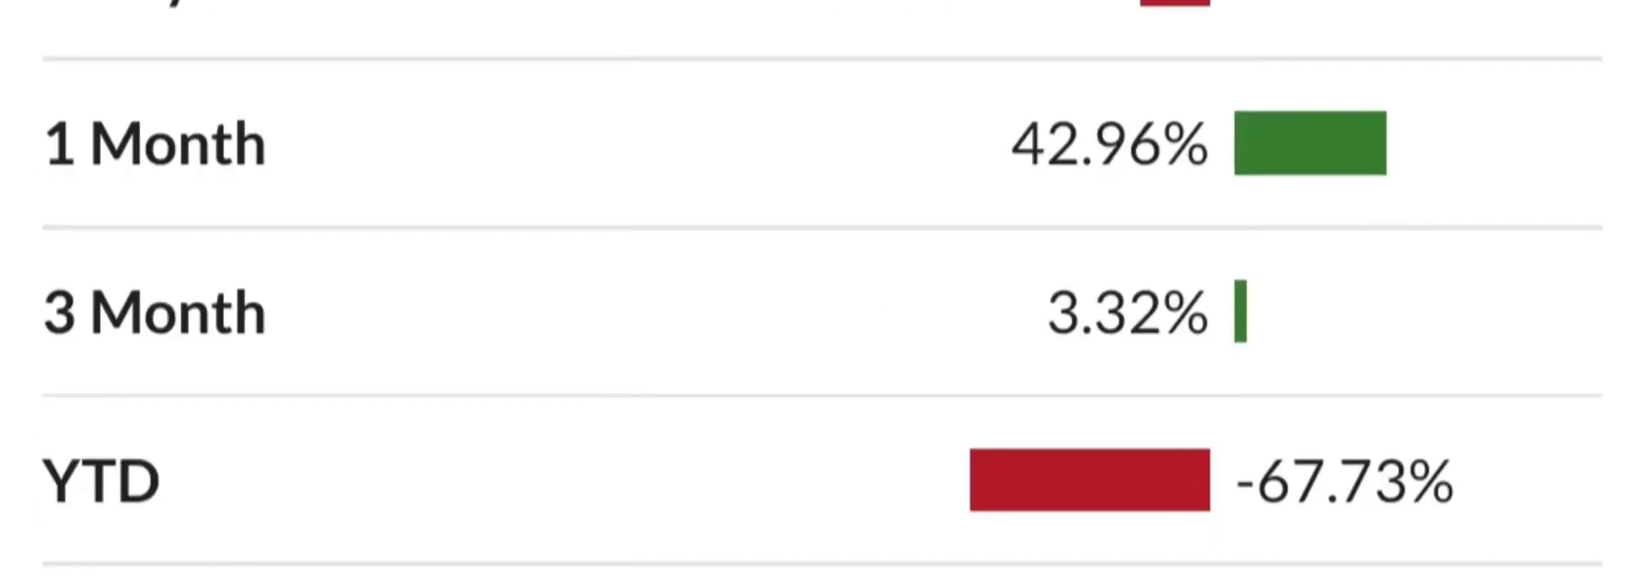